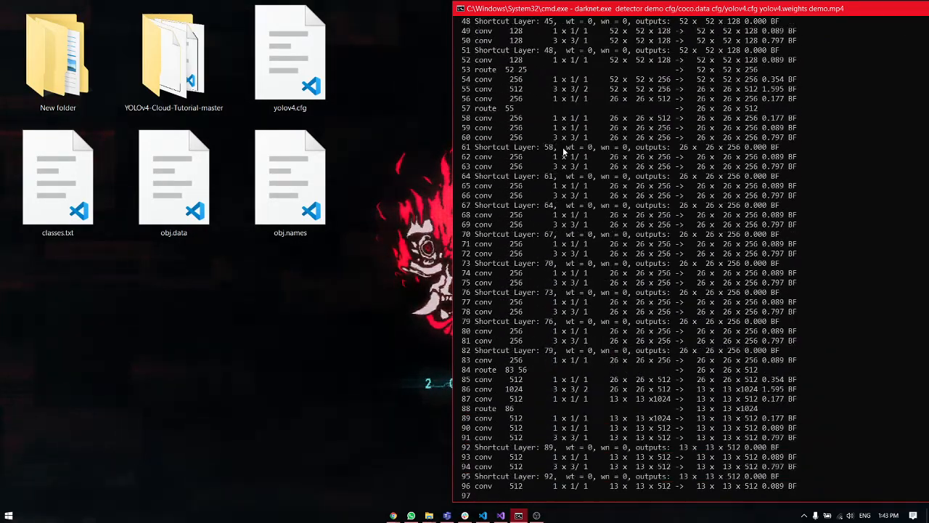
- Scroll the console while darknet loads the YOLOv4 layers for the demo.mp4 detector demo
scroll("down", 3)
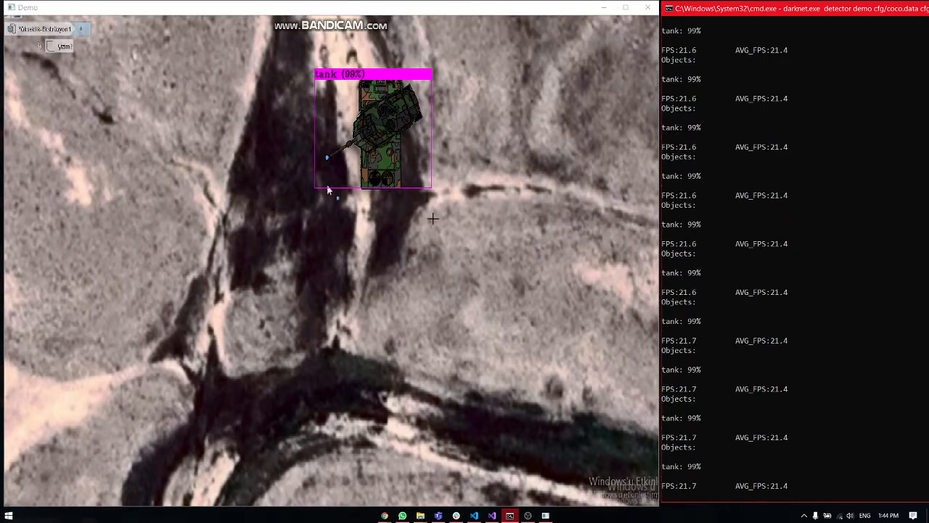
mouse_move(335, 240)
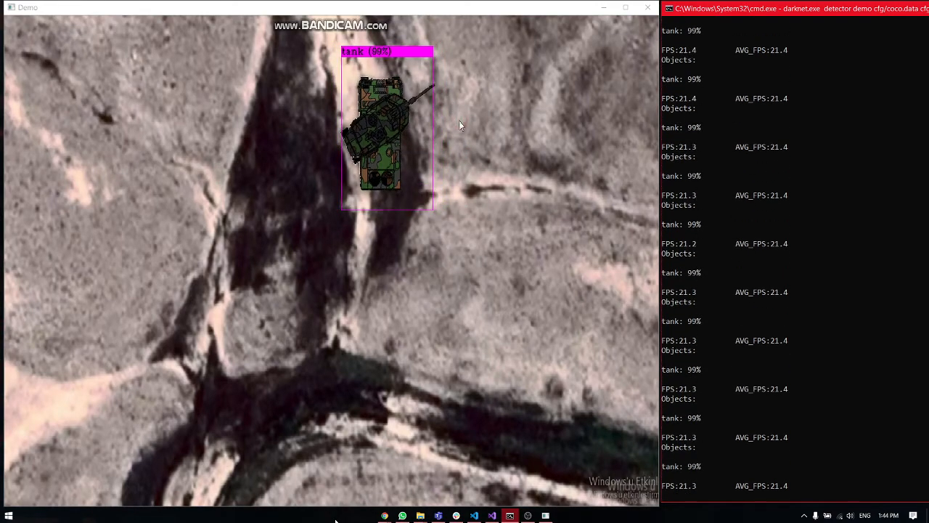
- Close the Demo window after the tank 99% detections, and maximize the Command Prompt
left_click(647, 7)
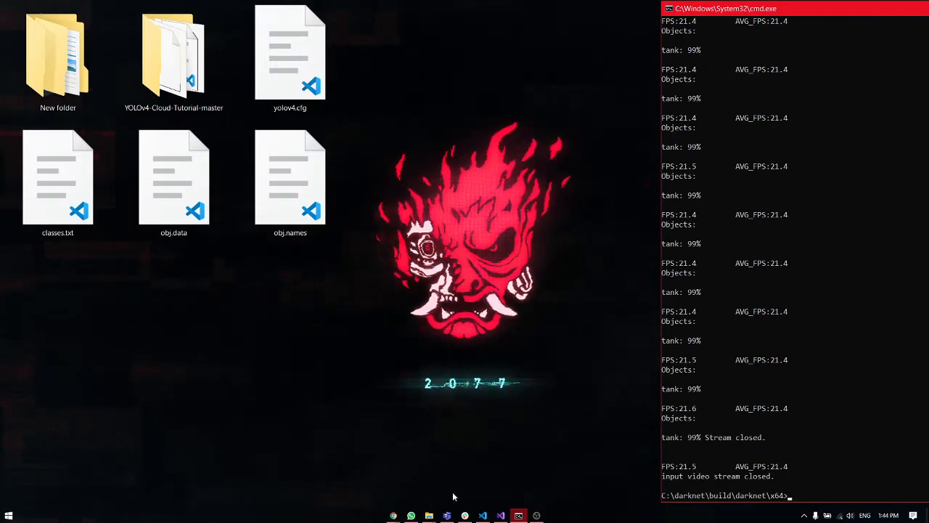
left_click(904, 8)
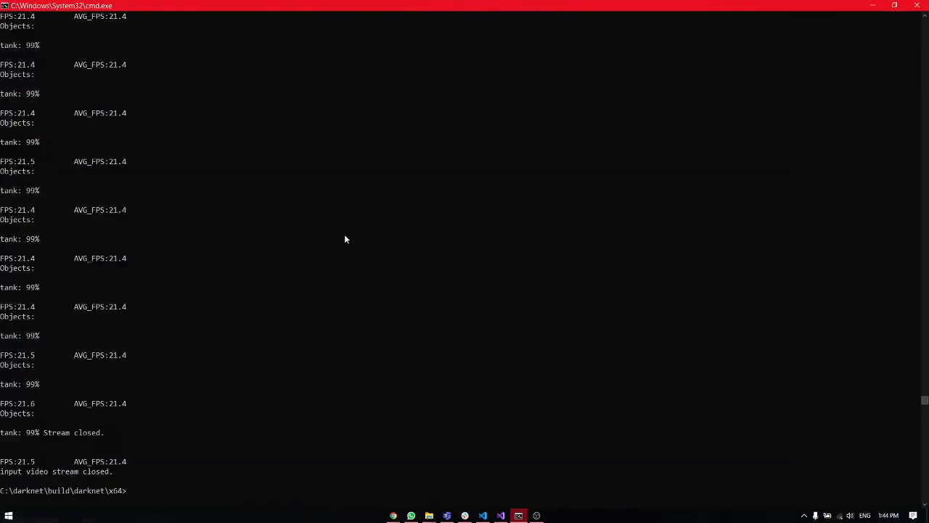